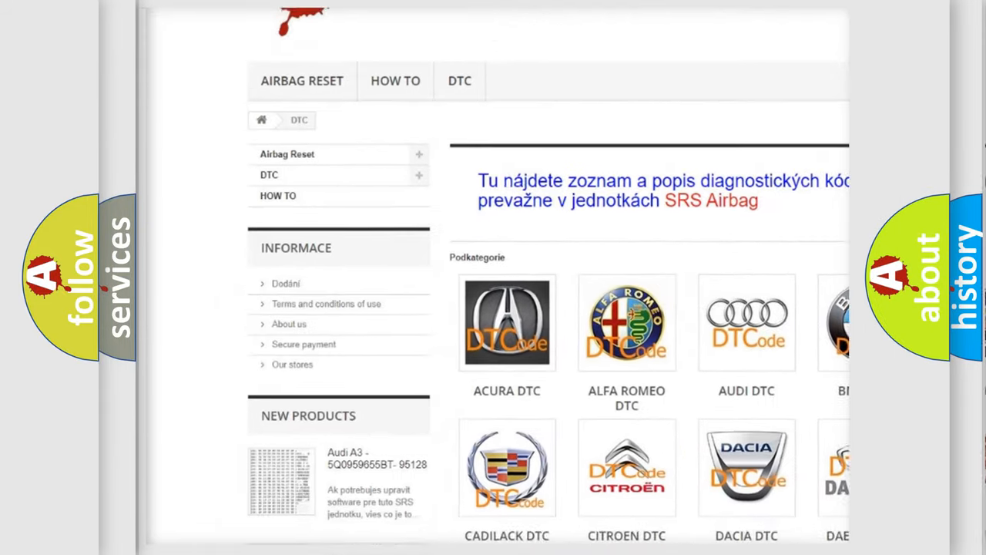
pyautogui.scroll(-3)
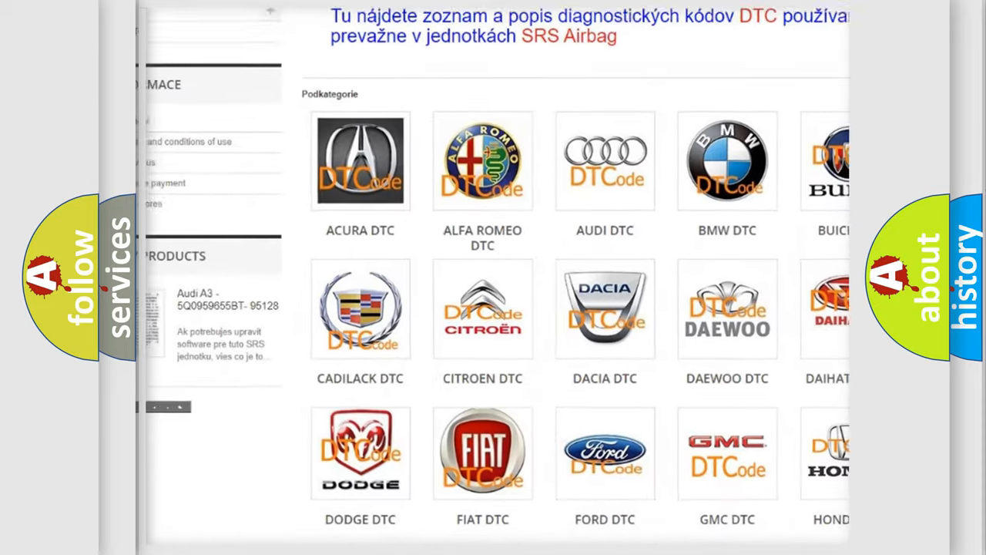
pyautogui.scroll(-3)
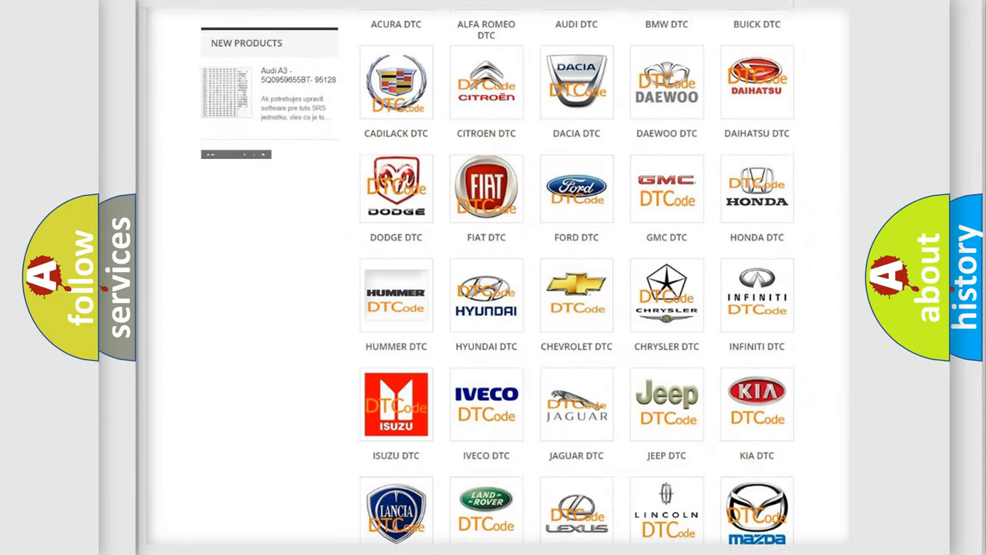
pyautogui.scroll(-3)
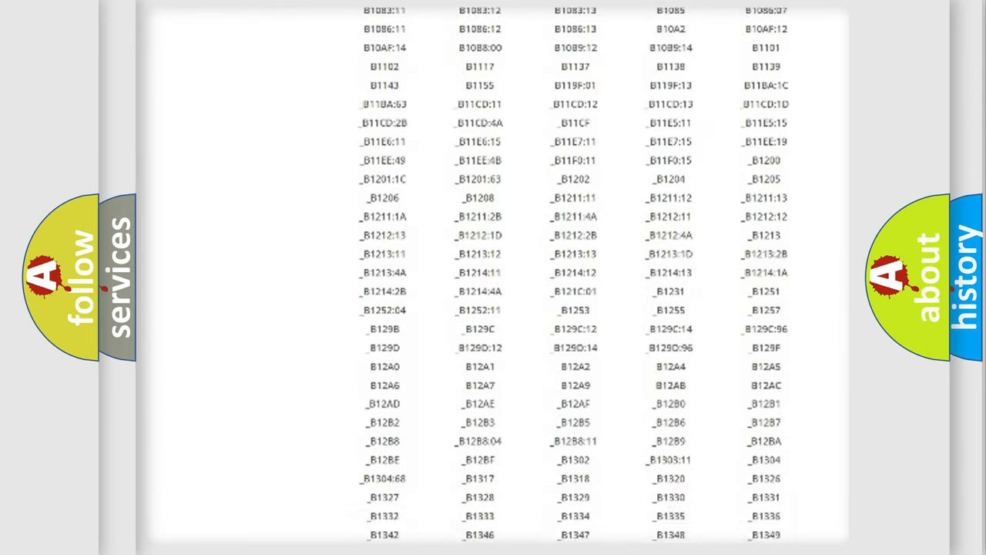
pyautogui.scroll(-3)
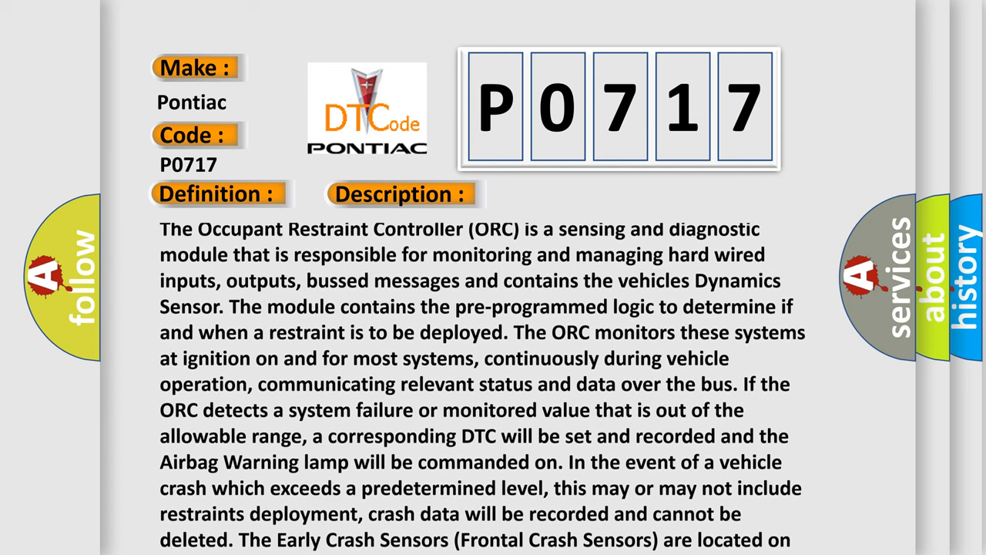
pyautogui.scroll(-3)
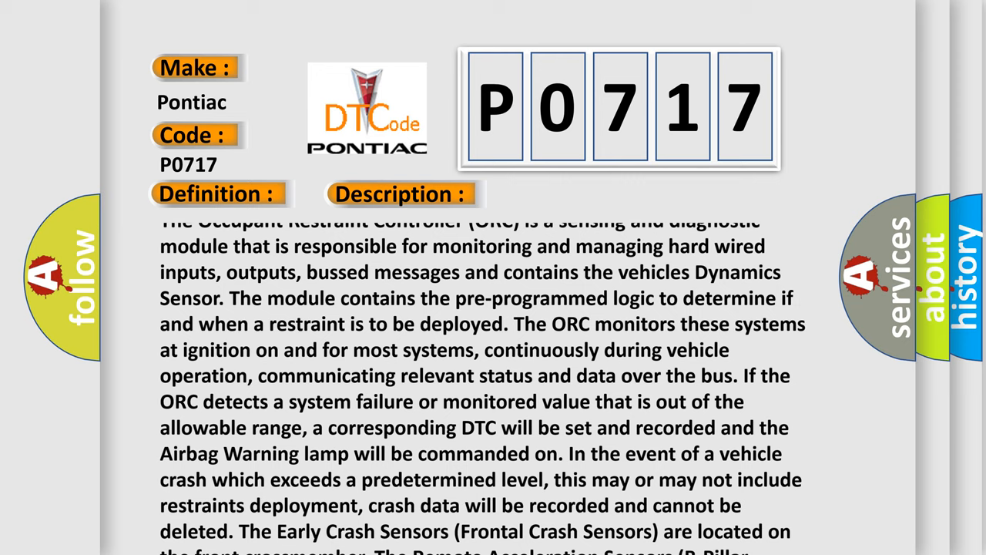
pyautogui.scroll(-3)
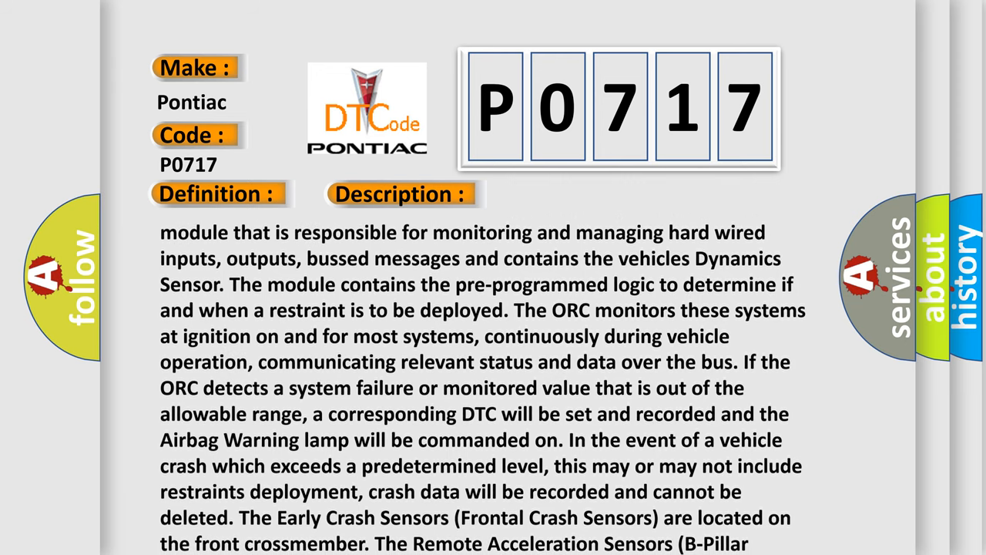
pyautogui.scroll(-3)
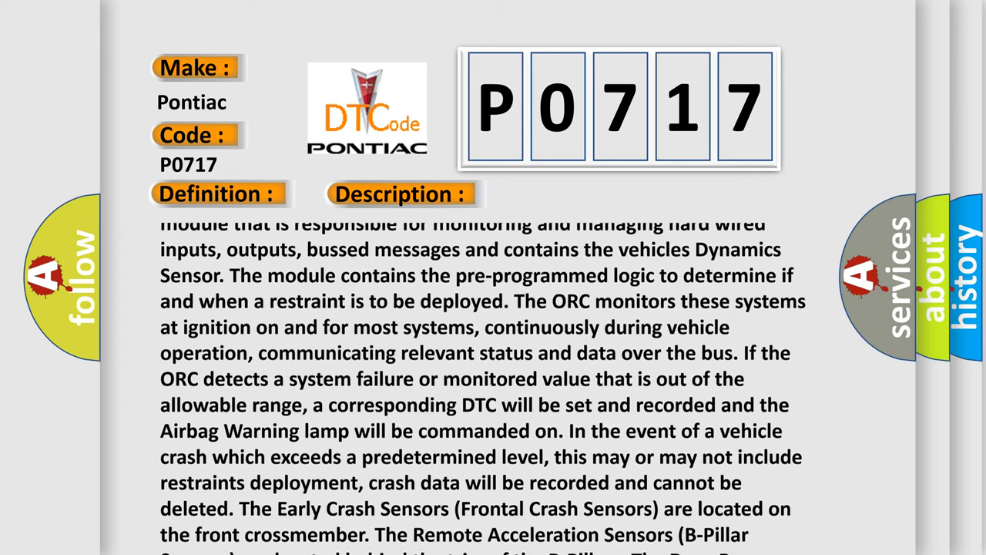
pyautogui.scroll(-3)
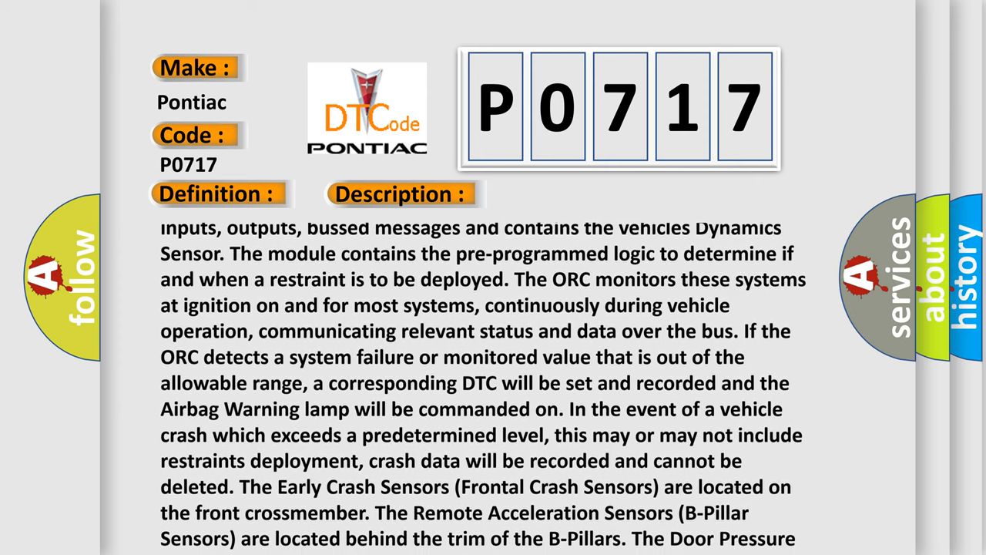
pyautogui.scroll(-3)
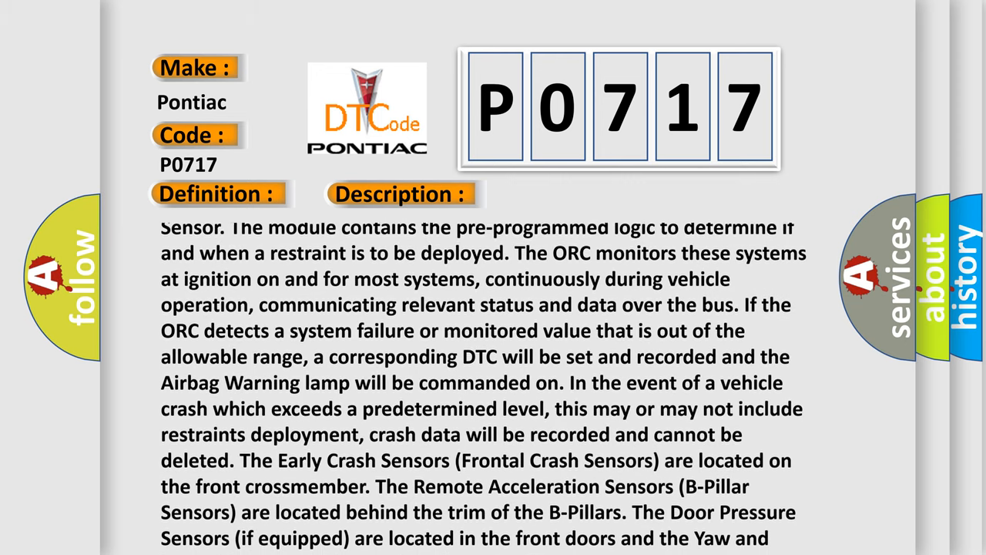
pyautogui.scroll(-3)
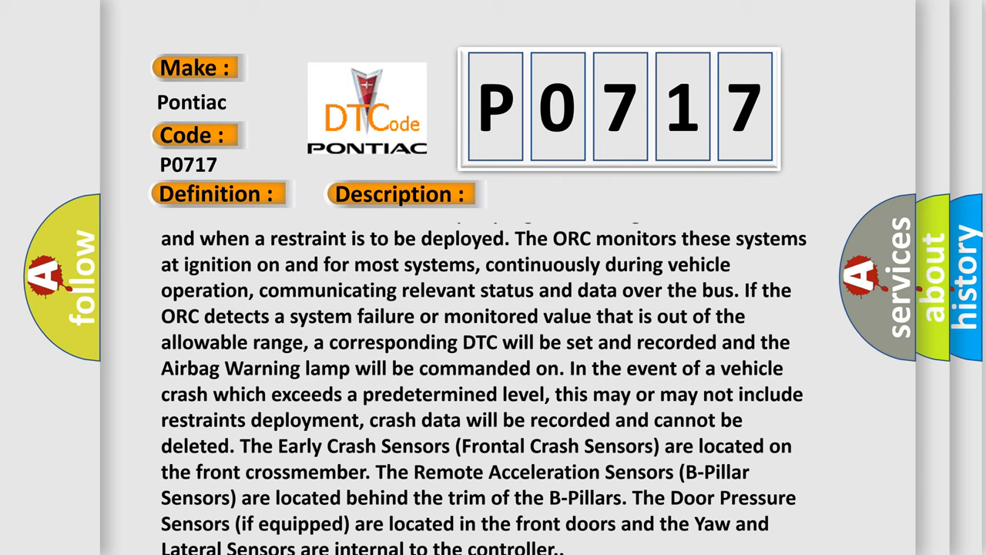
pyautogui.scroll(-3)
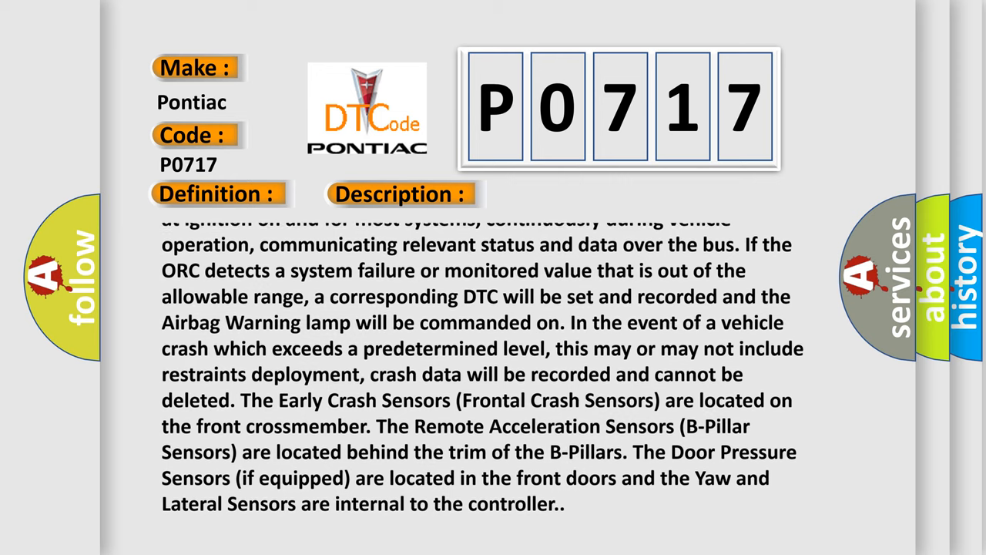
pyautogui.scroll(-3)
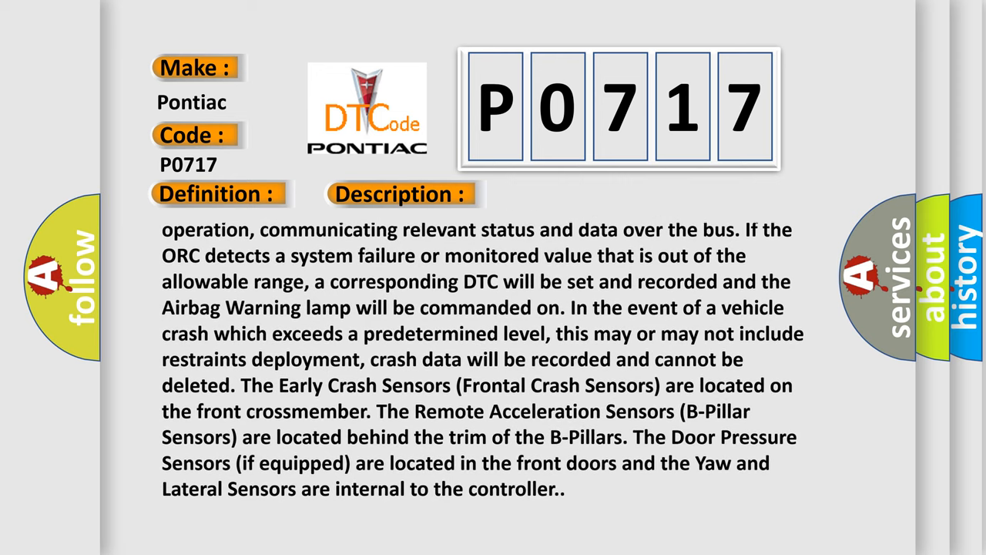
pyautogui.scroll(-3)
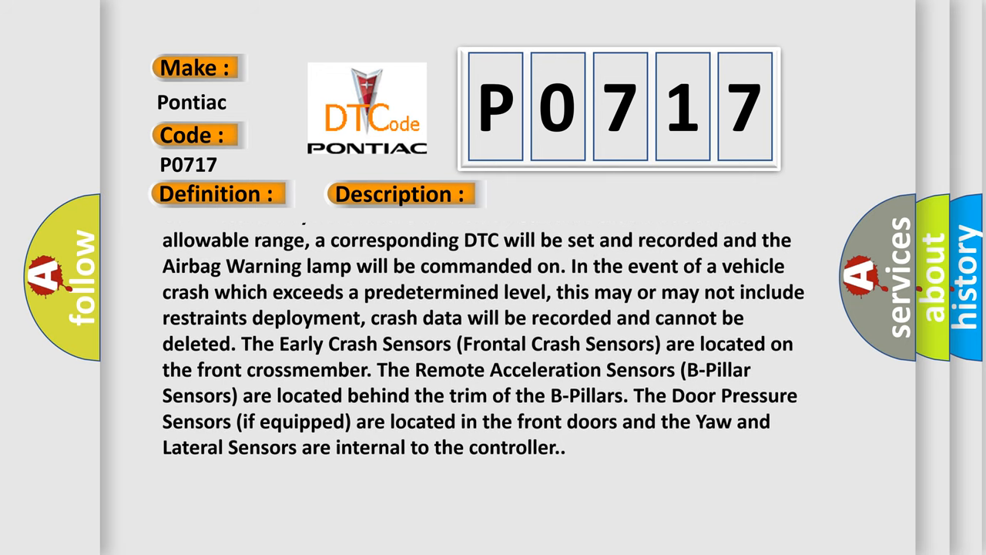
pyautogui.scroll(-3)
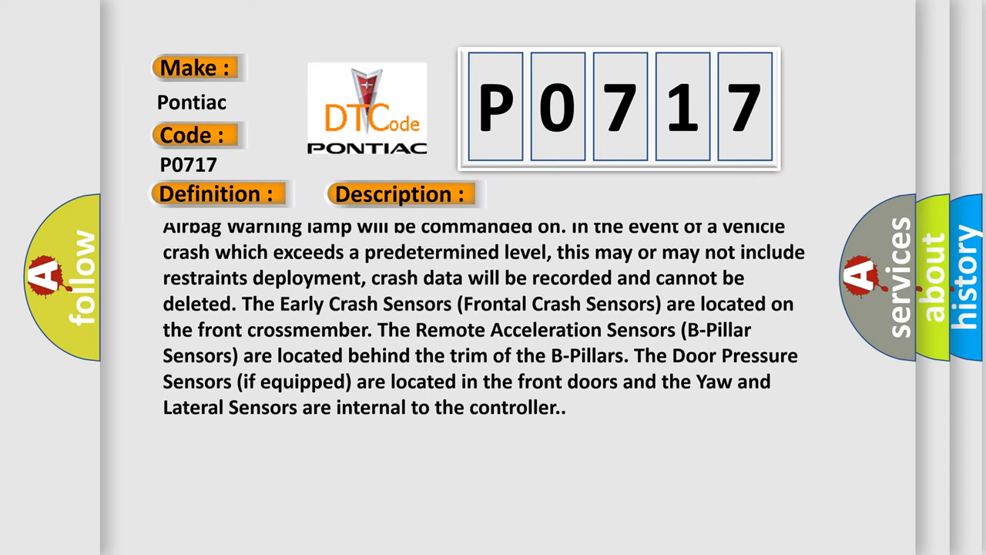